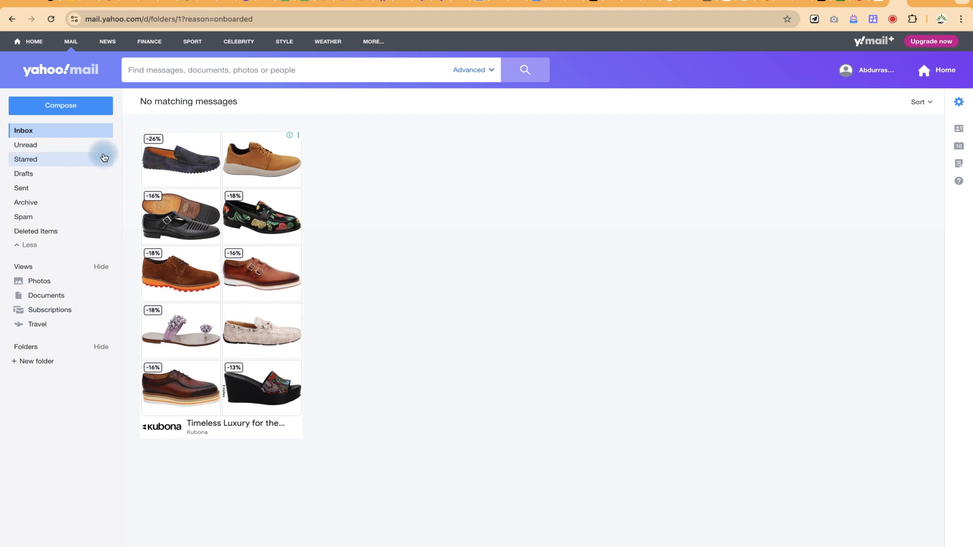
mouse_move(60, 130)
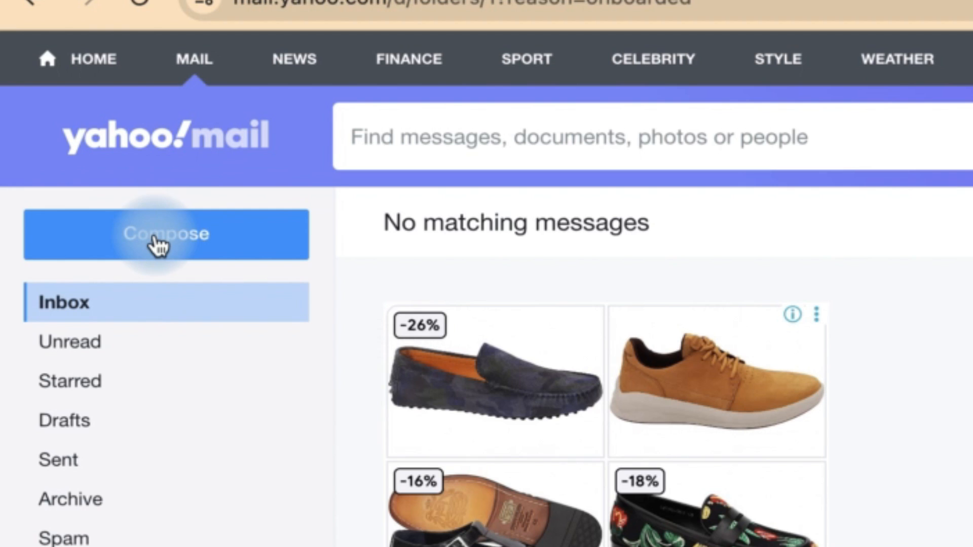
- Compose a new email to the epicmentorsh test address with subject Hello and a short test note
left_click(165, 234)
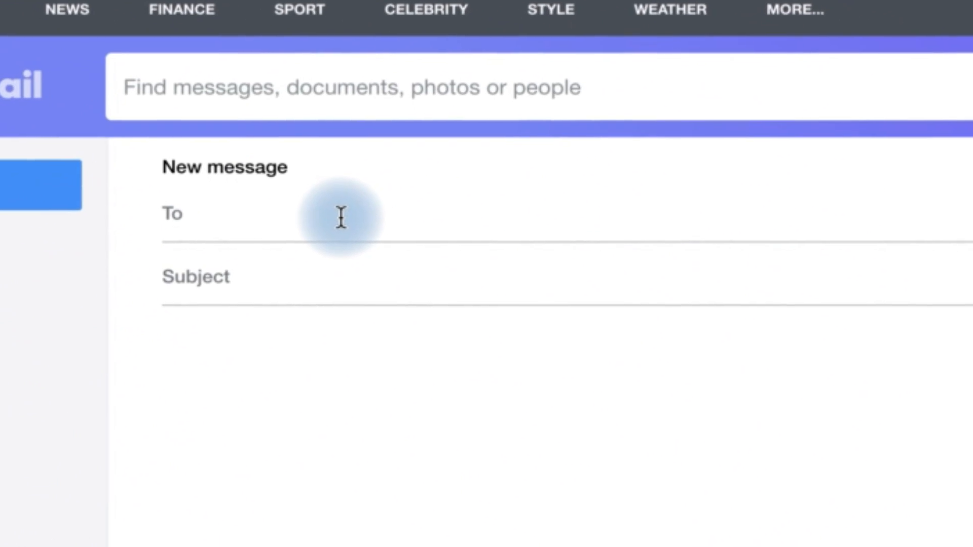
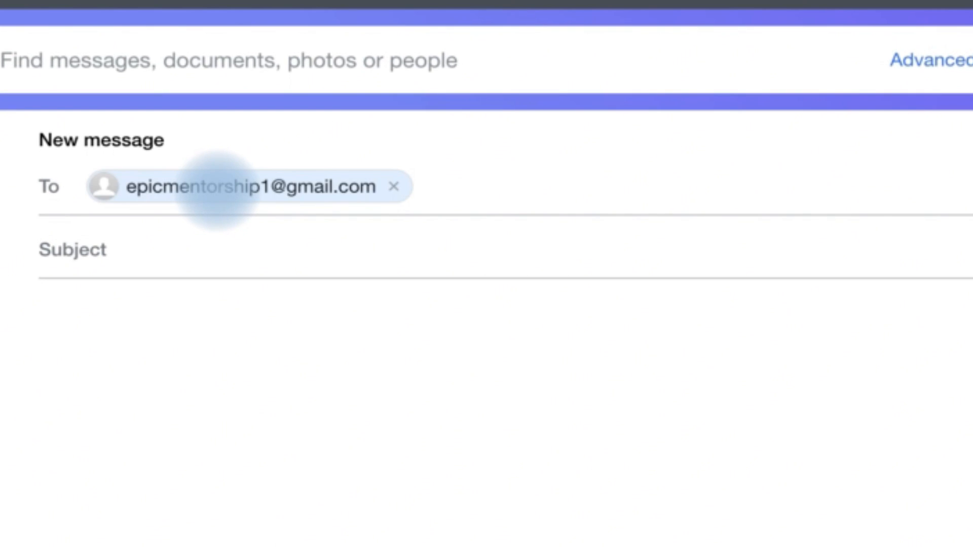
type("Hello")
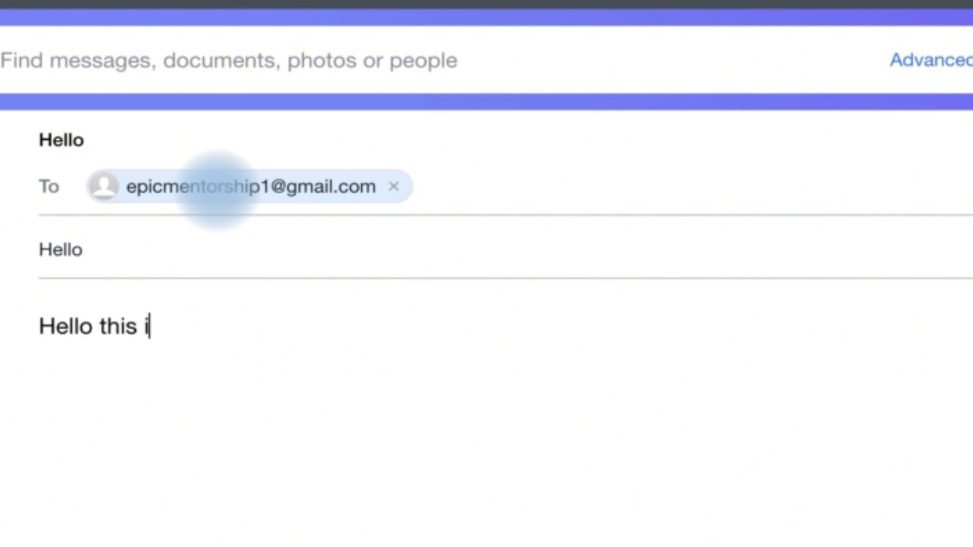
type("s just a te")
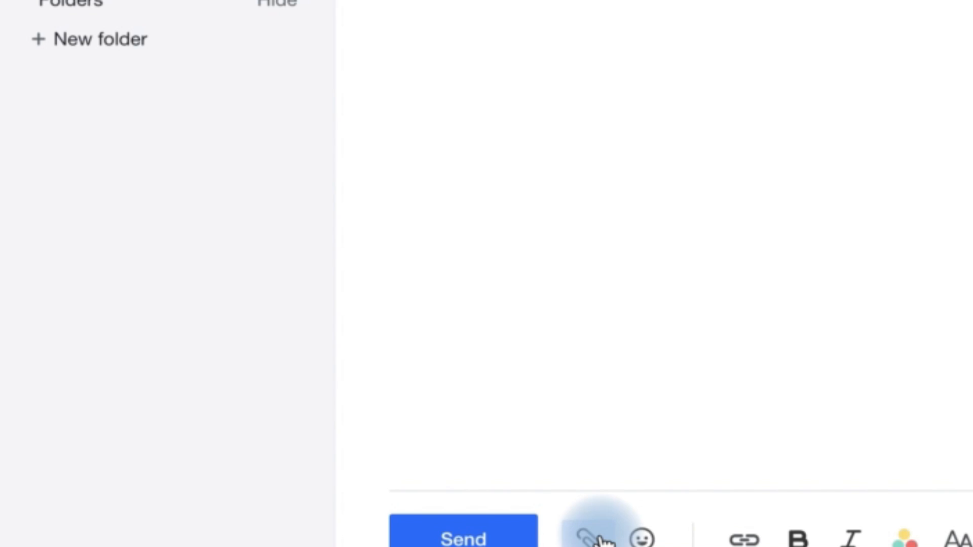
- Dismiss the emoji picker and bring up the attachment file chooser
left_click(647, 537)
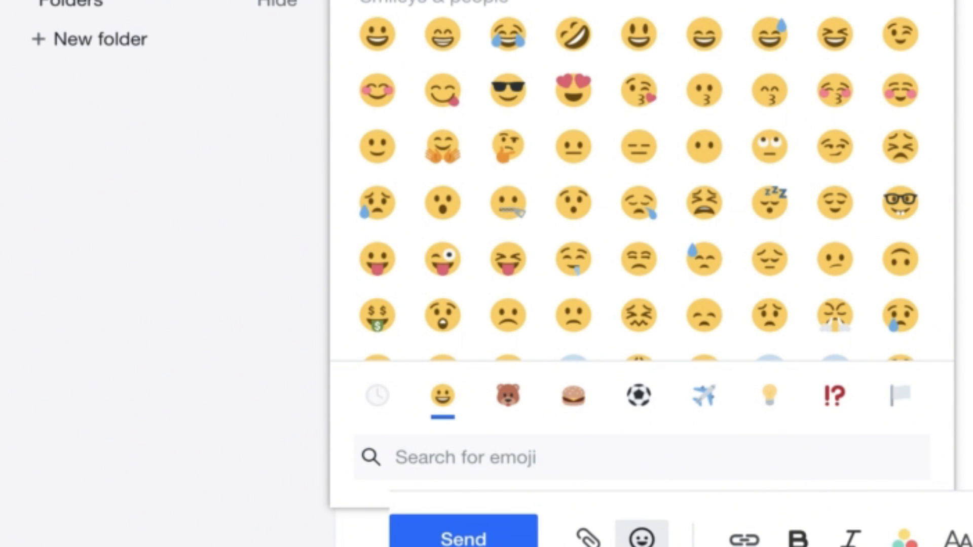
left_click(588, 537)
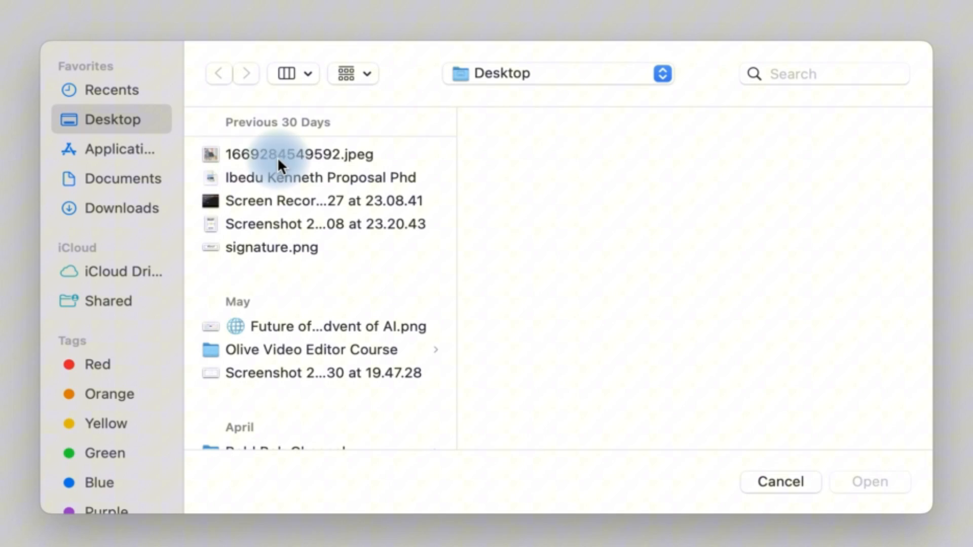
- Attach 1669284549592.jpeg from the Desktop to the draft
left_click(869, 482)
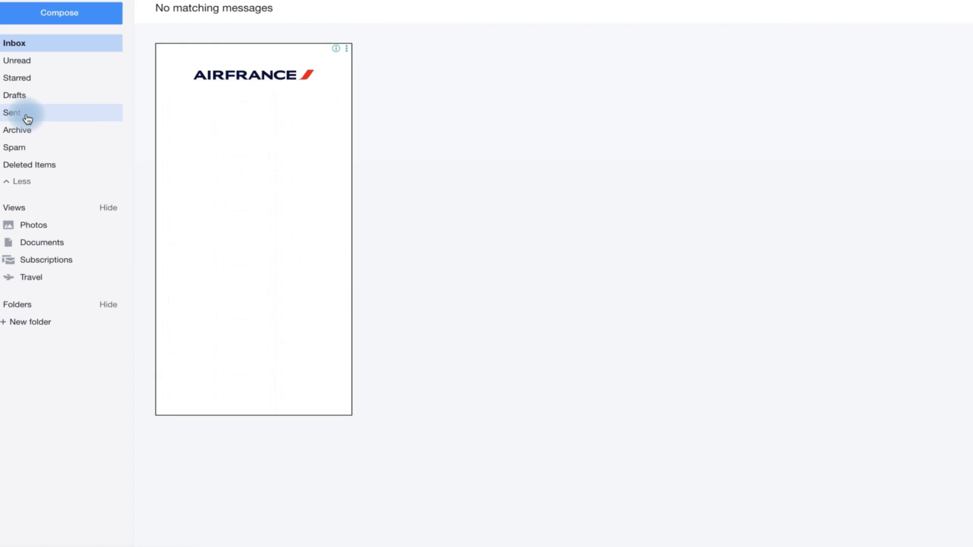
- Show the Sent folder listing the Hello message to the test recipient
left_click(12, 112)
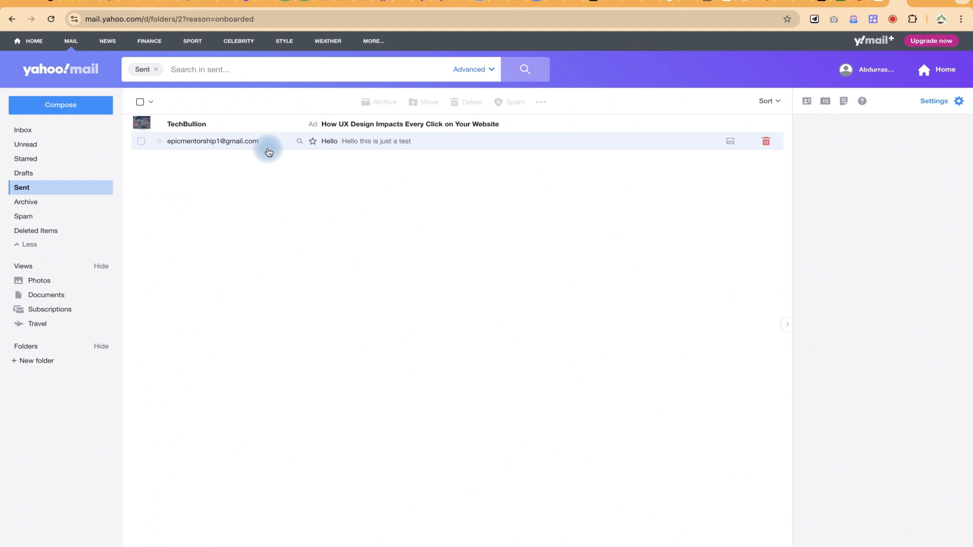